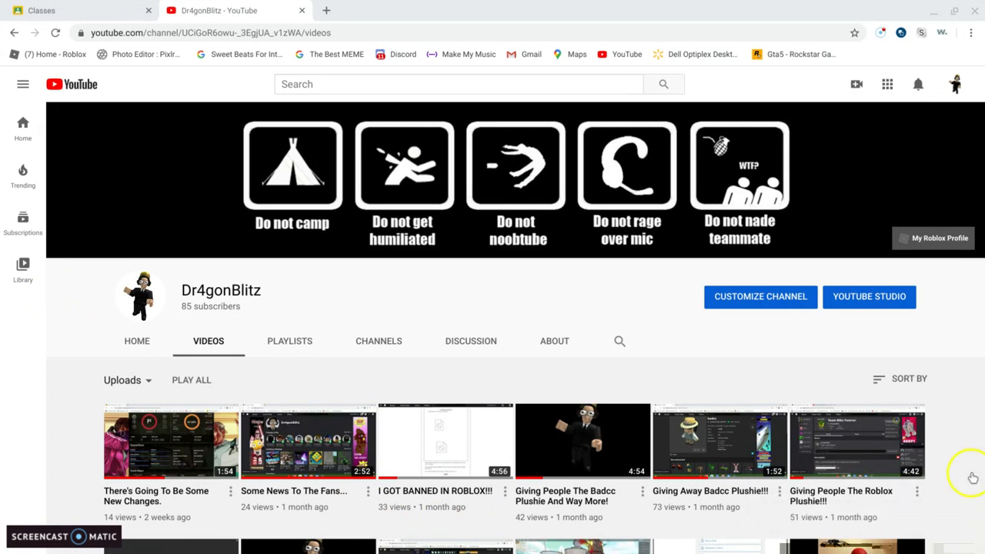
mouse_move(201, 317)
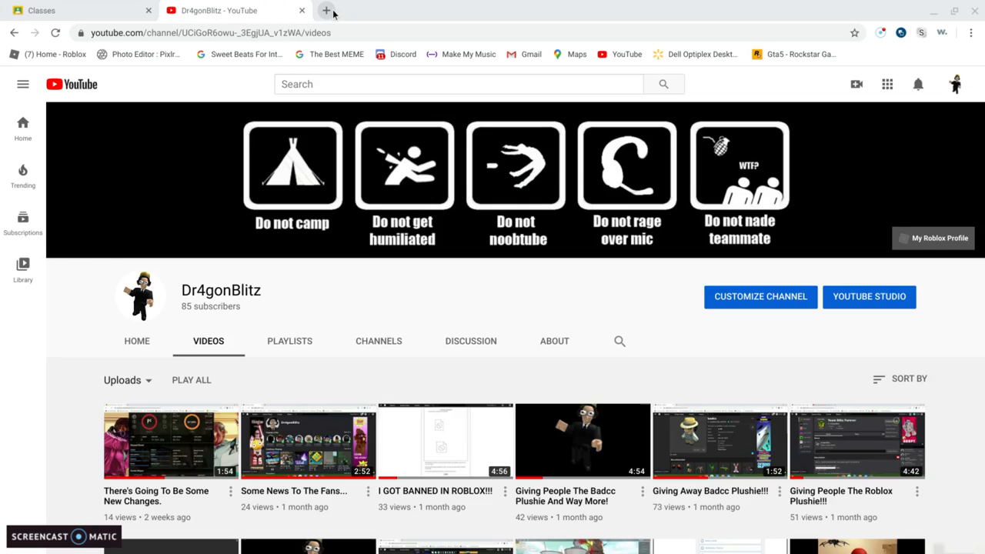
Open roblox.com/home in a new tab and browse Continue Playing, Favorites and Friends Playing
left_click(327, 10)
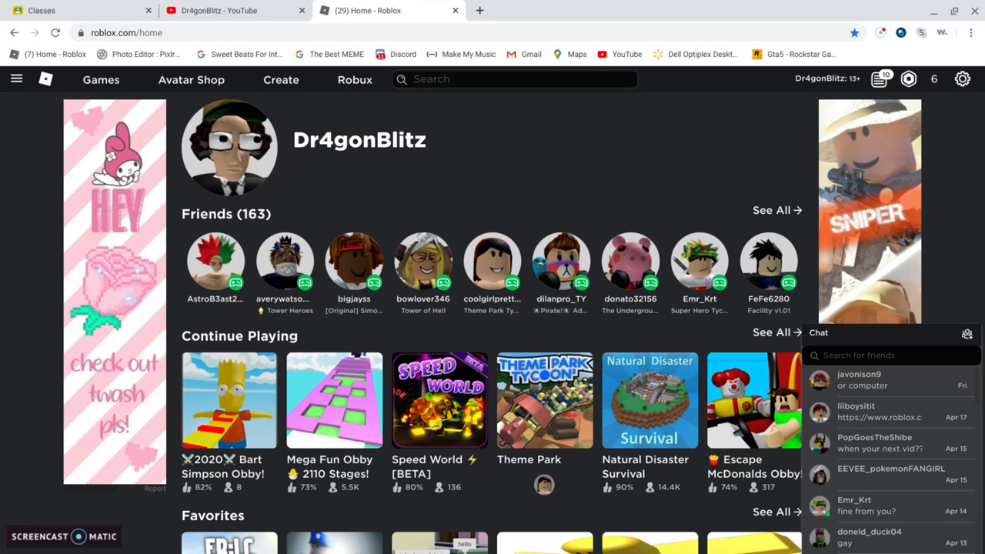
scroll("down", 3)
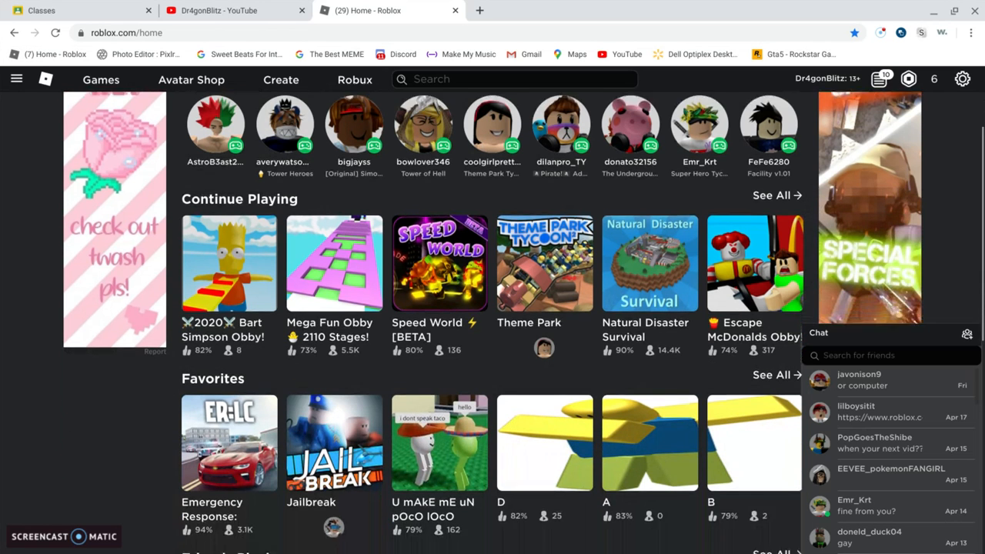
scroll("down", 3)
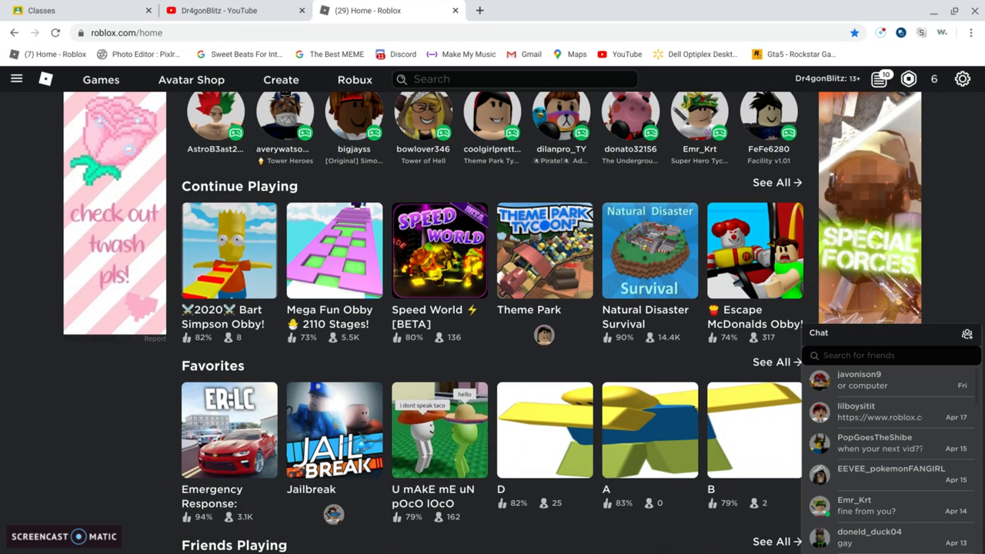
scroll("down", 3)
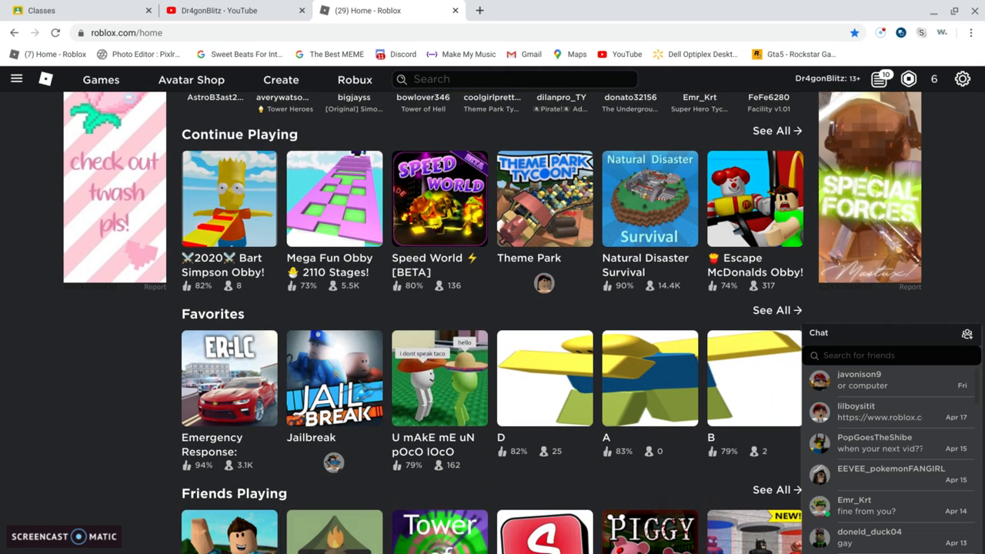
scroll("down", 3)
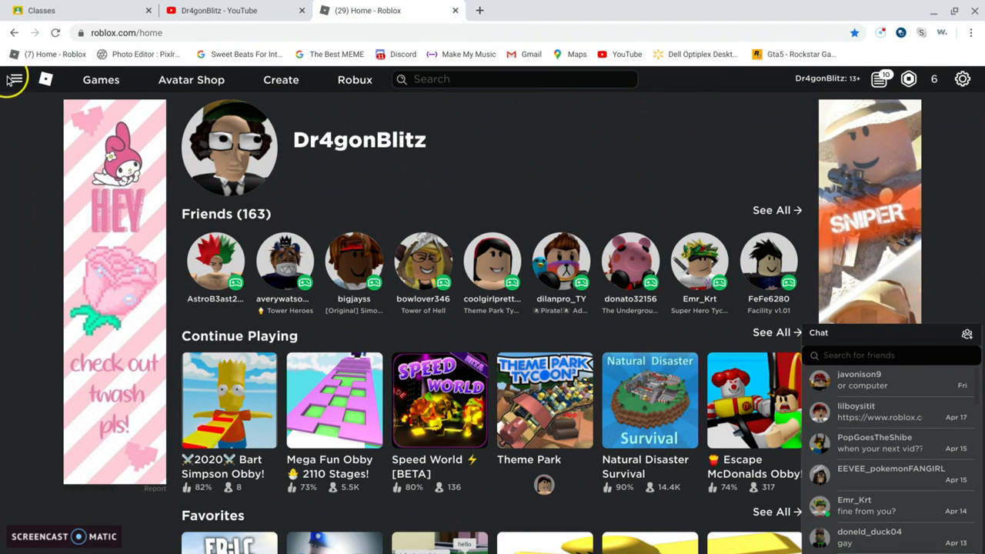
Post the shout 'Oof 100' on the Team Blitz Forever group page
left_click(11, 79)
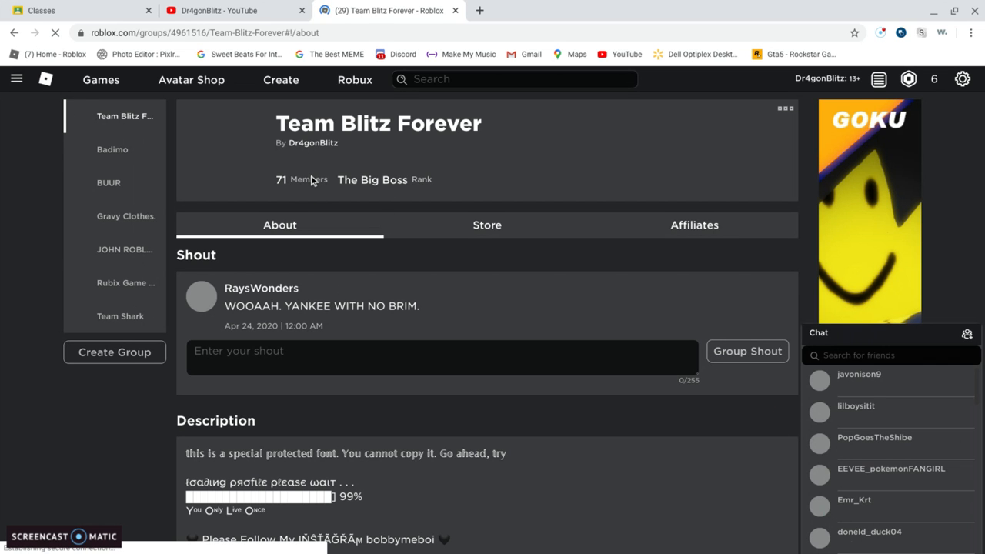
scroll("down", 3)
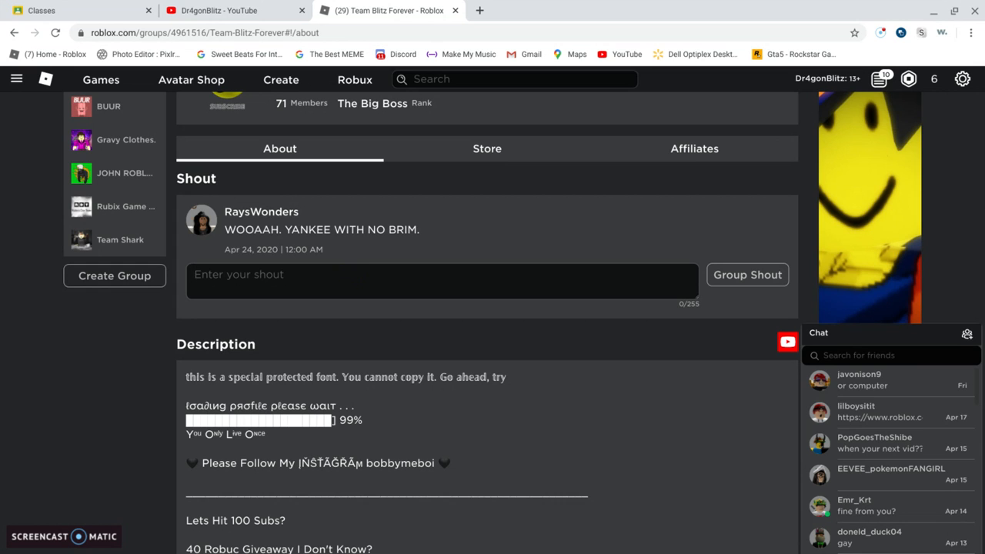
type("O")
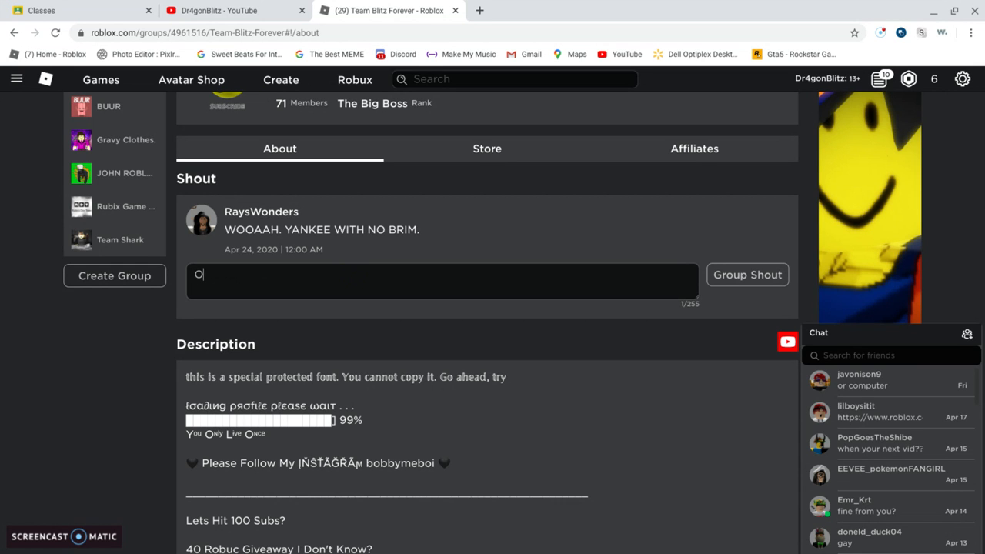
type("of 100")
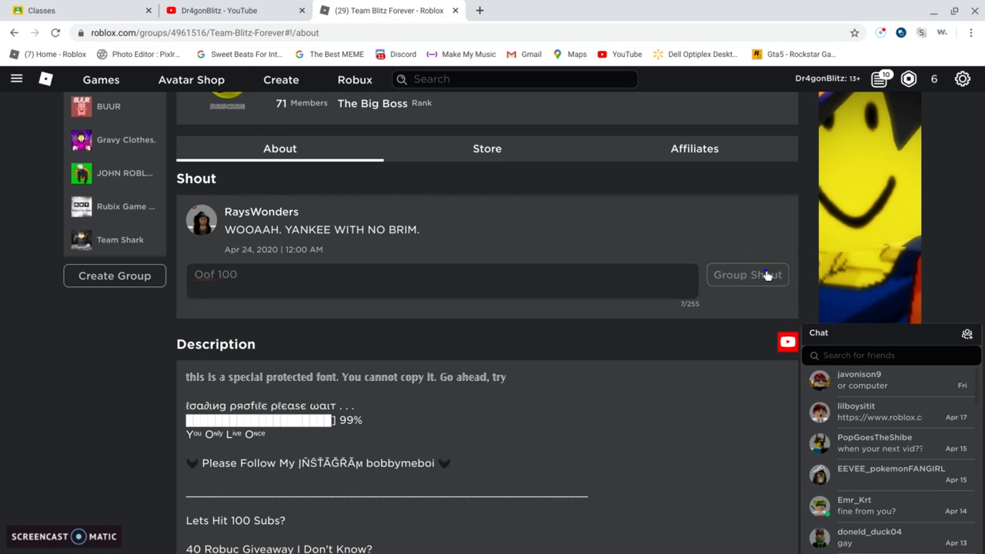
left_click(747, 274)
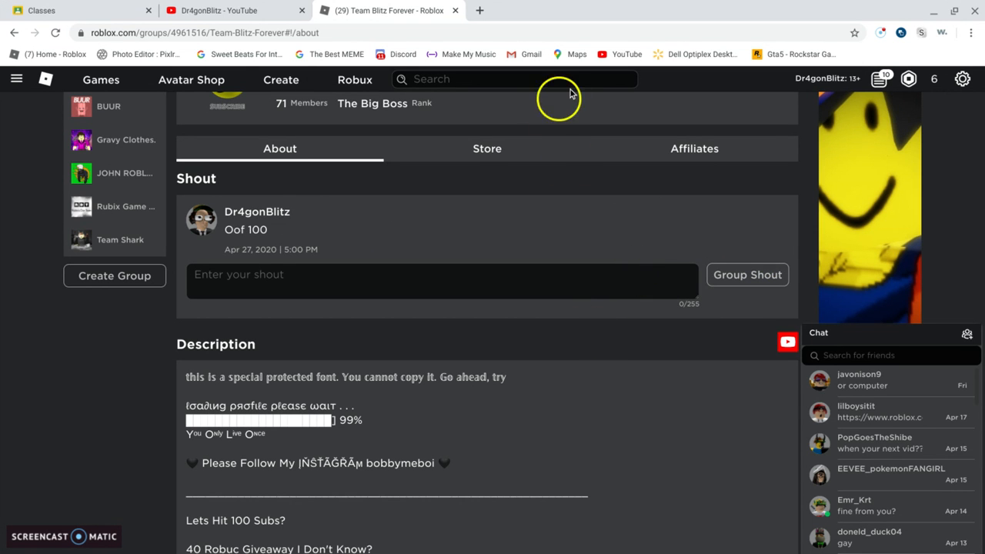
Look over the group's Store and Affiliates tabs
scroll("down", 3)
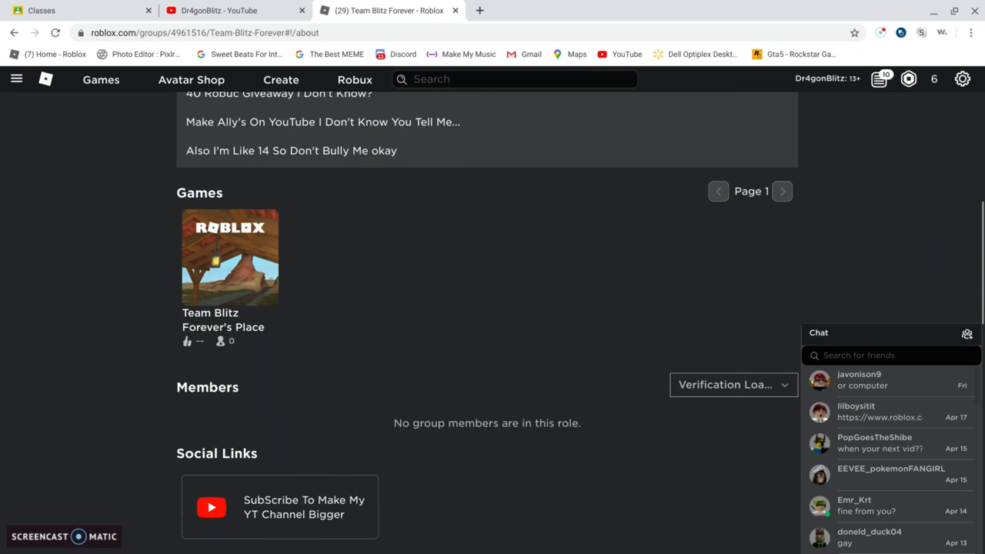
scroll("down", 3)
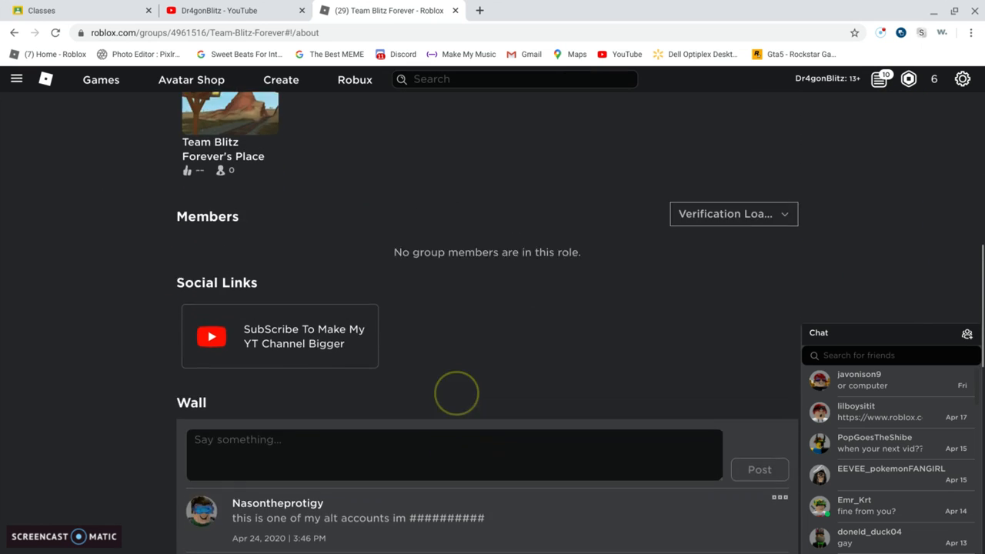
scroll("down", 3)
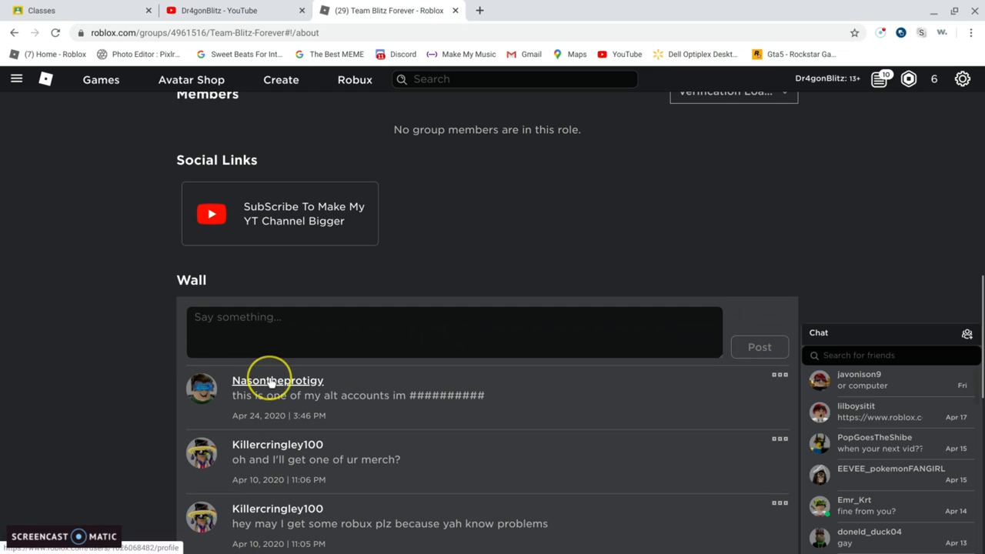
mouse_move(273, 380)
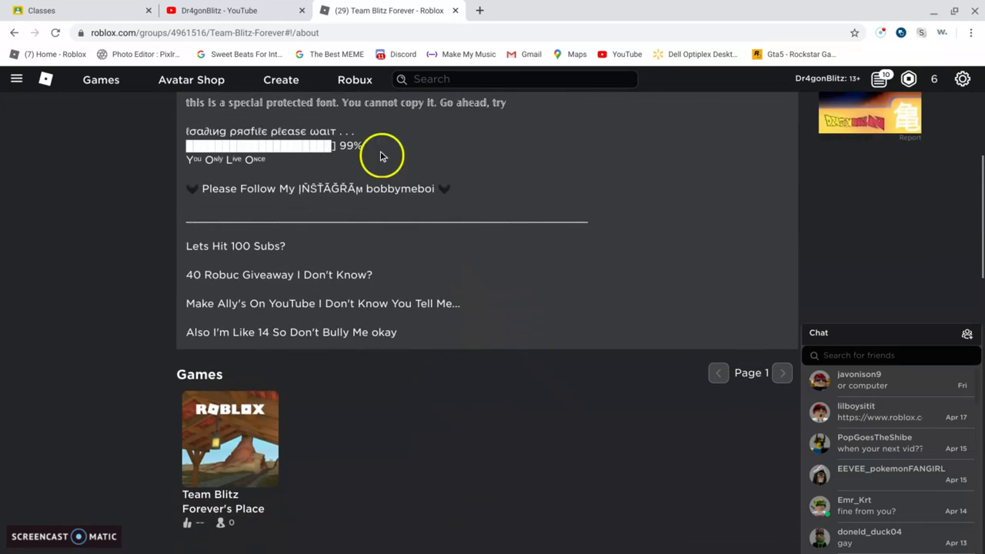
left_click(487, 225)
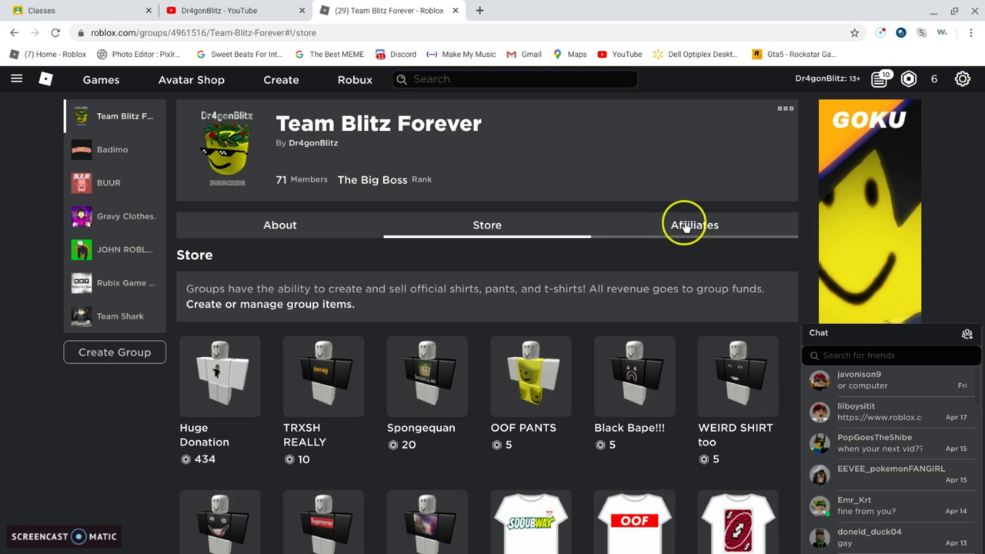
left_click(693, 225)
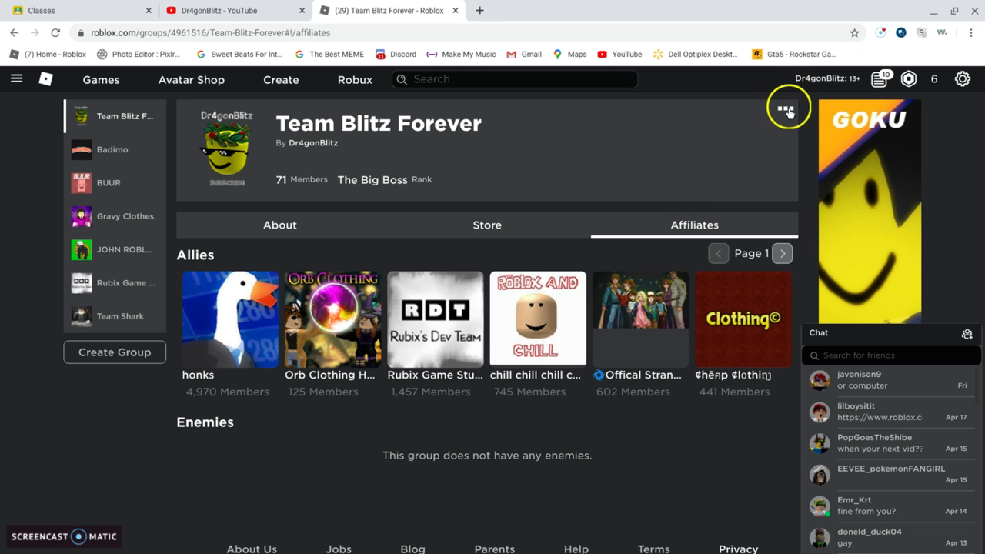
left_click(791, 108)
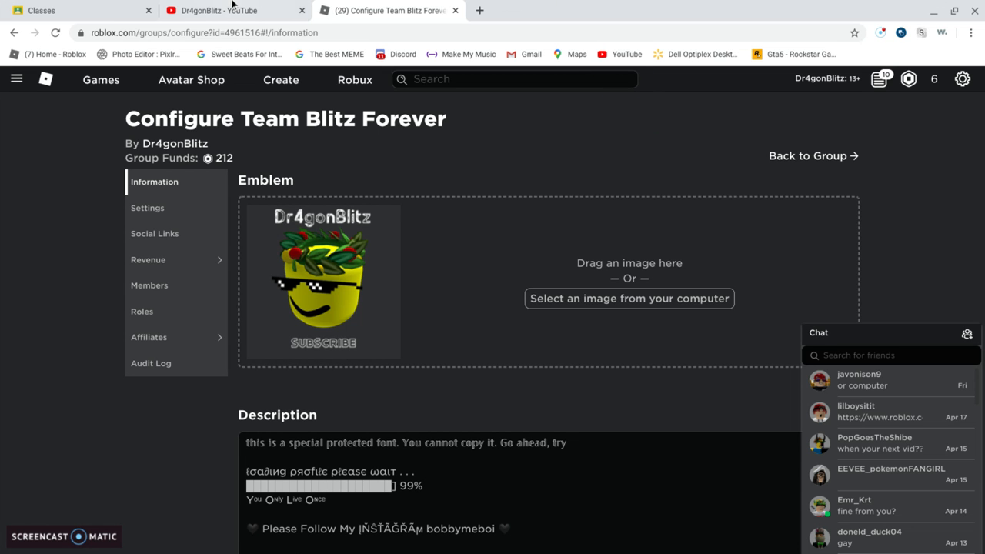
Switch back to the Dr4gonBlitz YouTube channel's videos tab
left_click(217, 10)
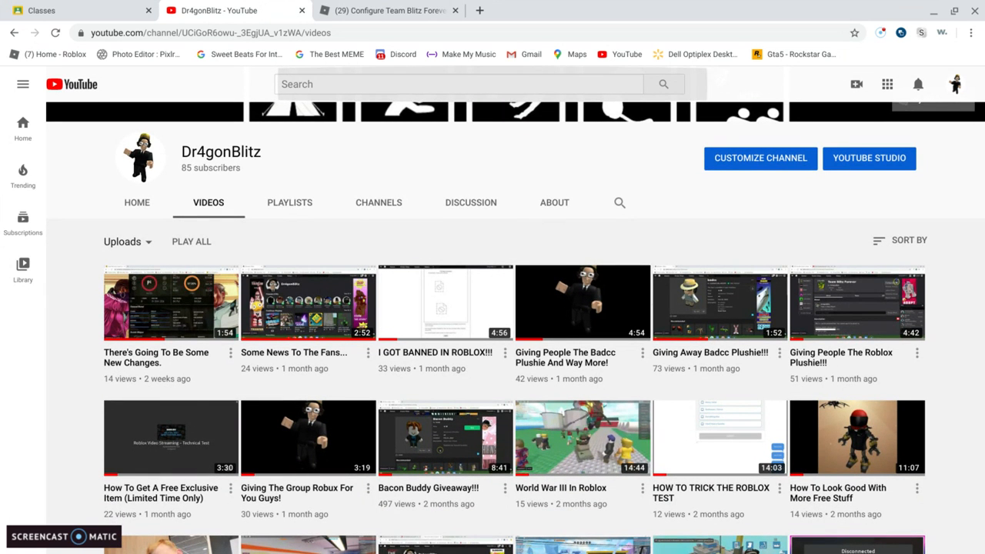
Open the Bacon Buddy Giveaway!!! video on YouTube and pause it
scroll("down", 3)
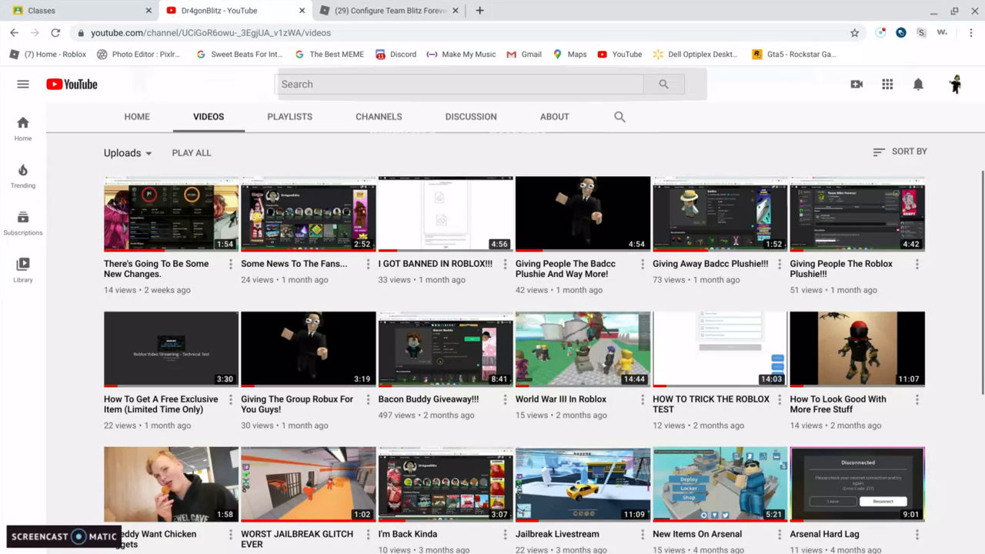
mouse_move(429, 376)
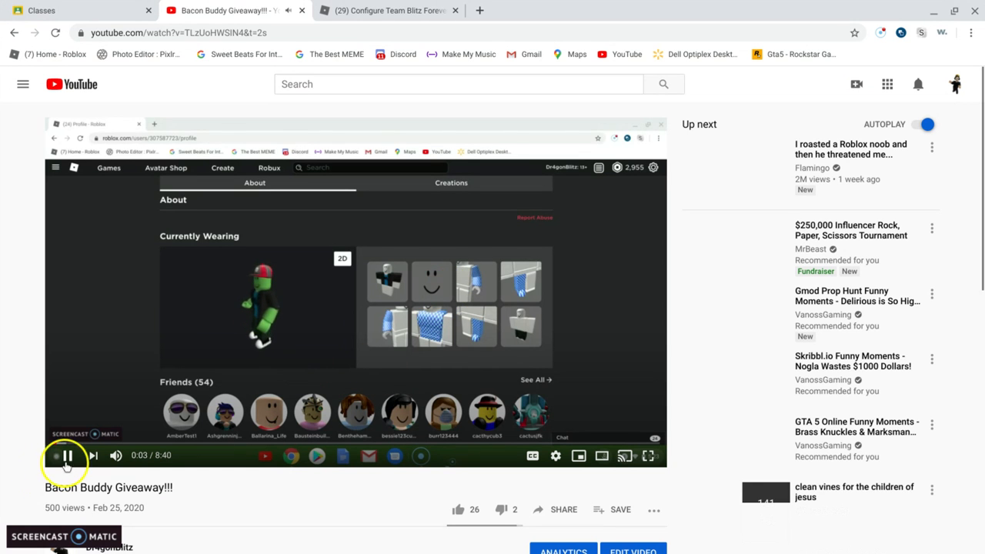
left_click(65, 456)
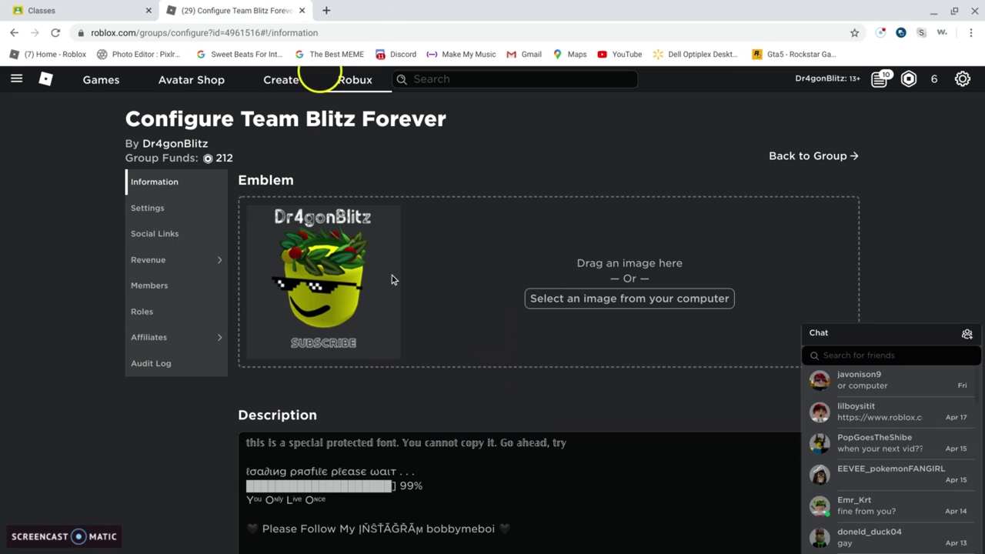
mouse_move(454, 371)
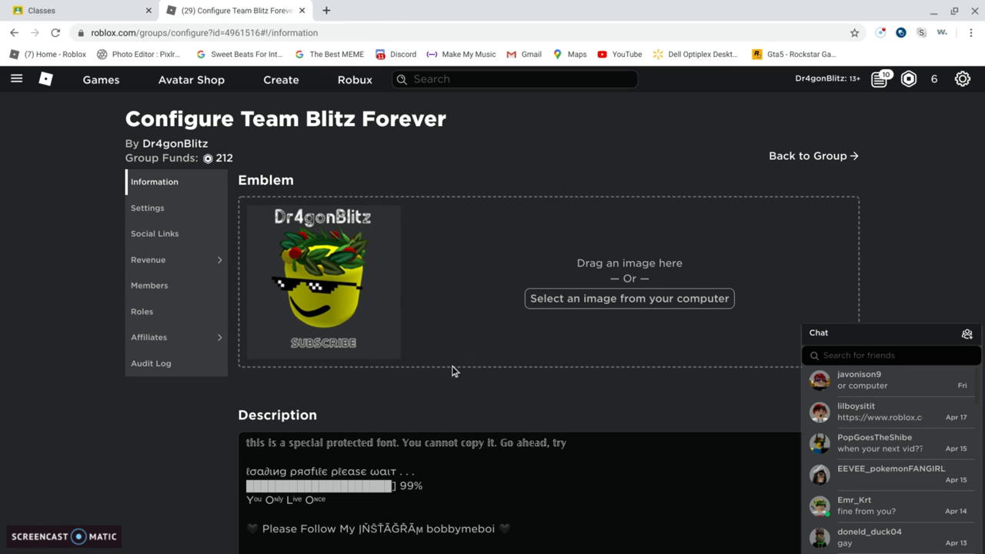